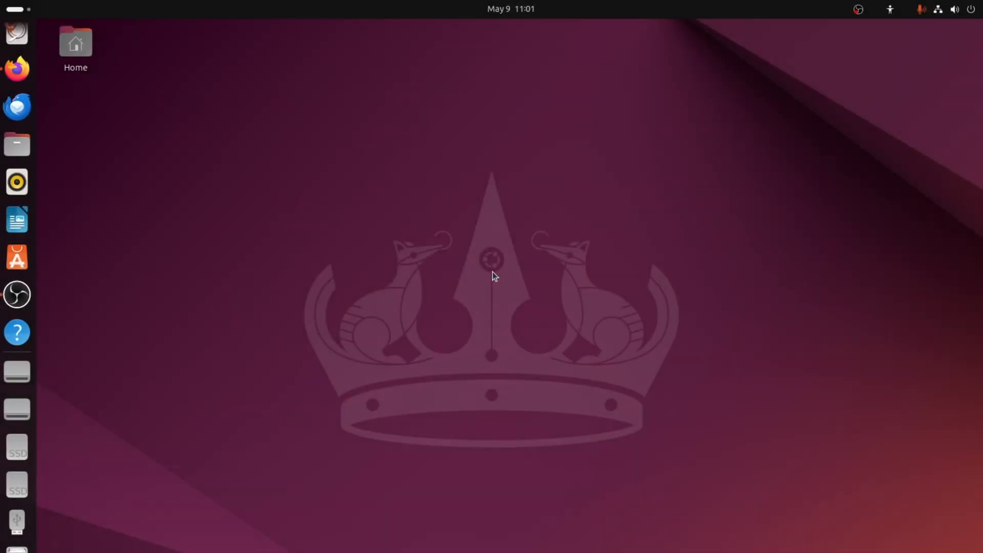
Launch a new GNOME Terminal window with Ctrl+Alt+T.
key(ctrl+alt+t)
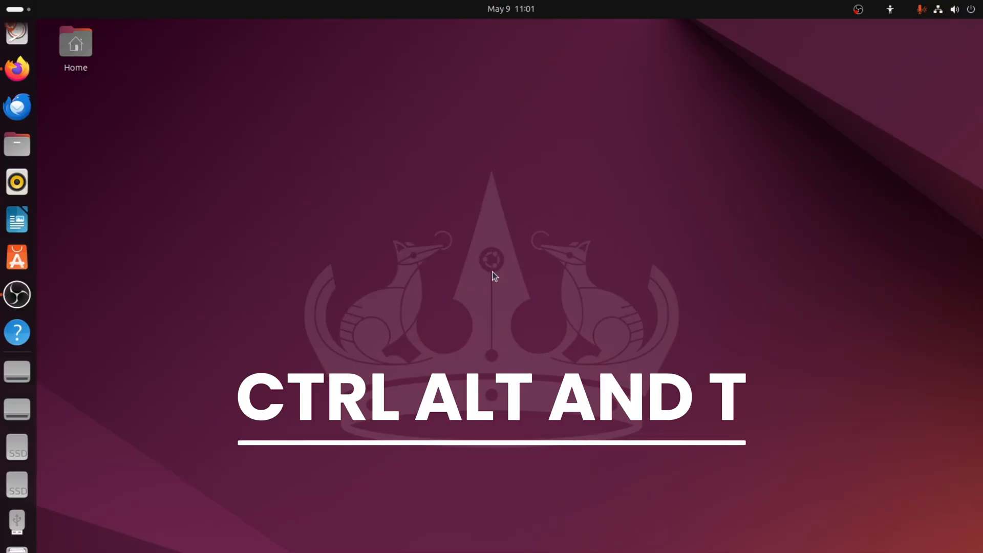
key(ctrl+alt+t)
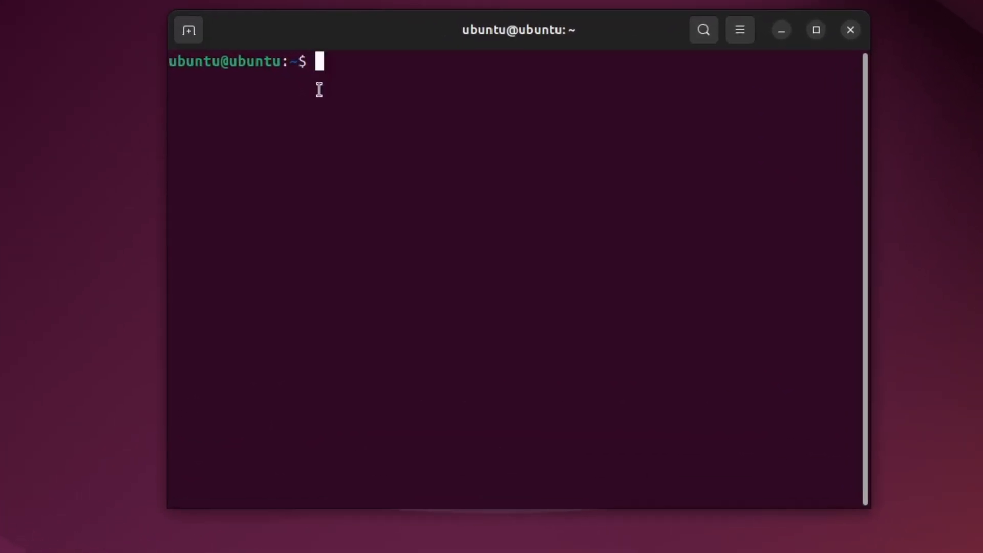
Run 'sudo apt install lm-sensors' and let the installation complete.
text(sudo apt install lm-s)
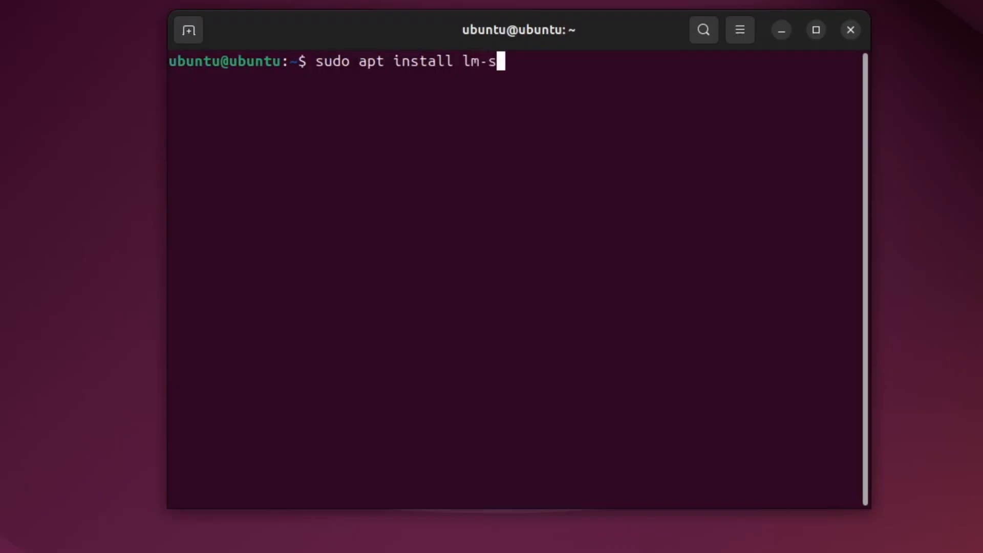
key(Return)
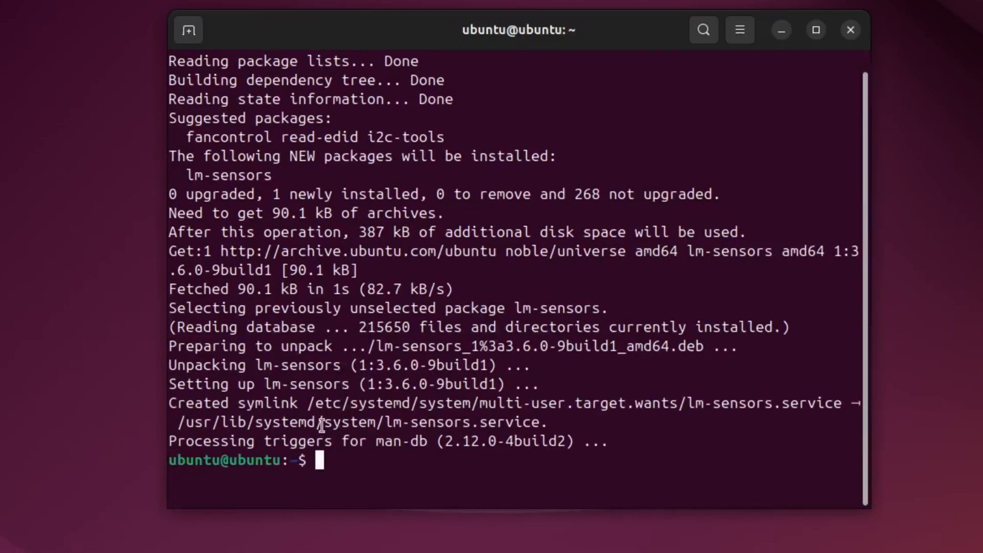
Run 'sudo sensors-detect', confirming the probes and writing coretemp and nct6775 to /etc/modules.
text(sudo sensors)
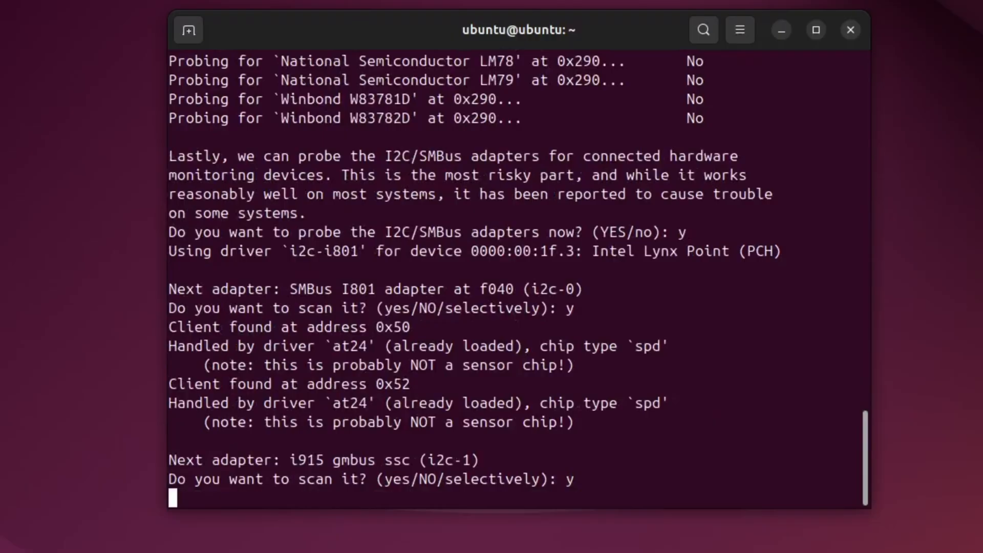
key(Return)
text(y)
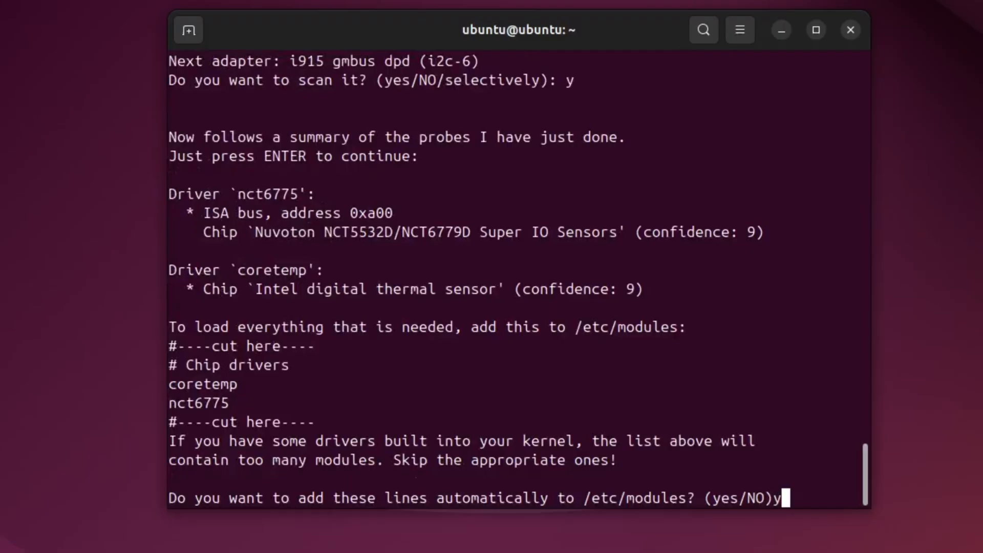
key(Return)
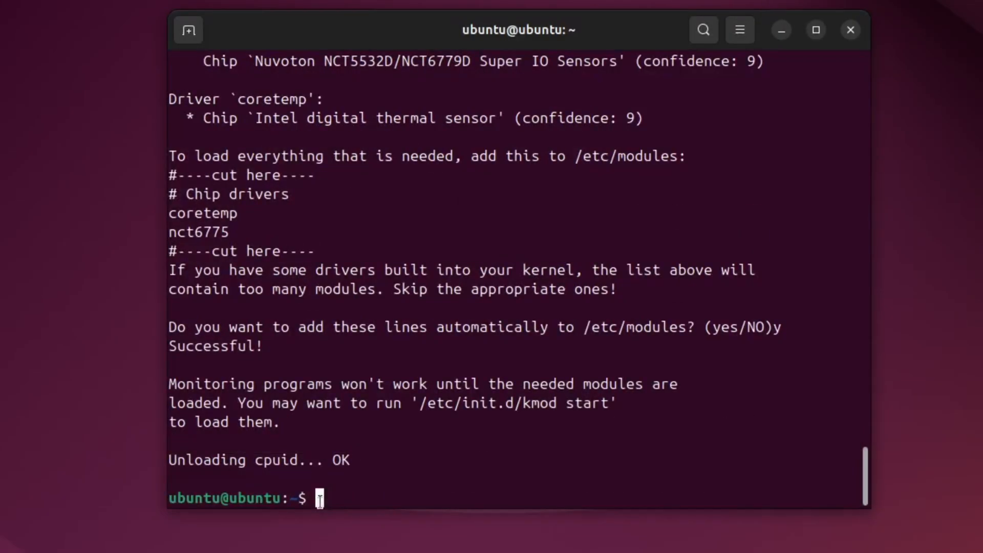
Run 'sensors' to display ACPI and coretemp readings with cores at 61–66°C.
text(sensors)
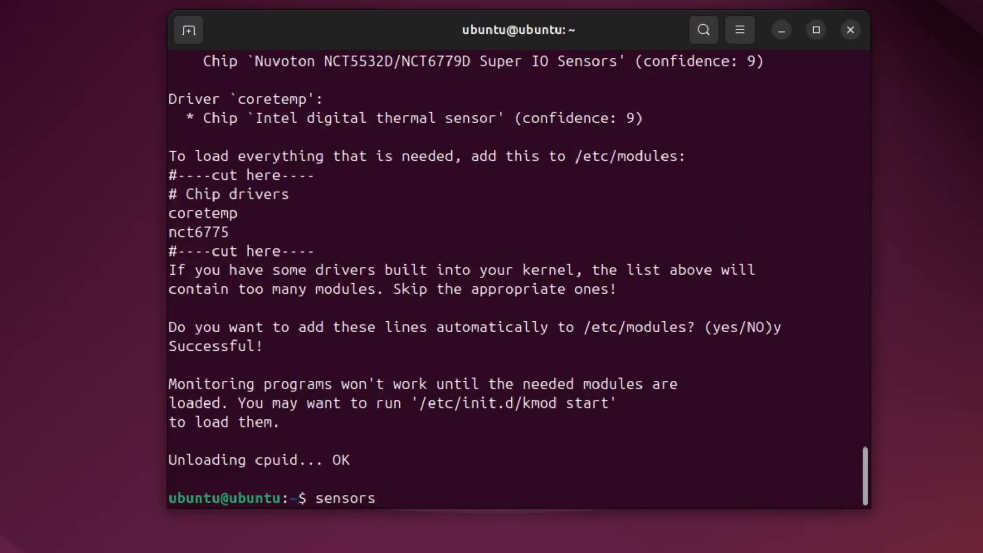
key(Return)
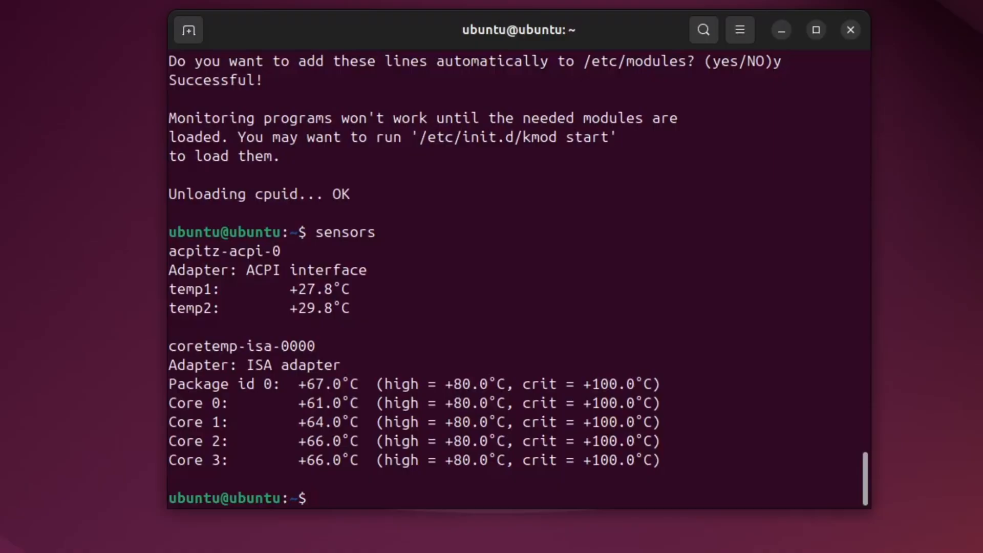
mouse_move(223, 426)
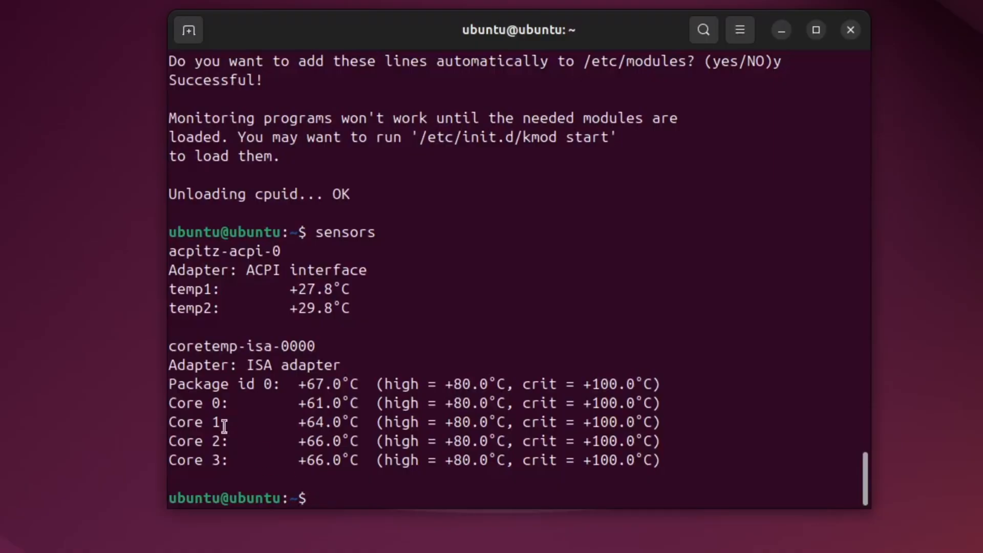
mouse_move(306, 387)
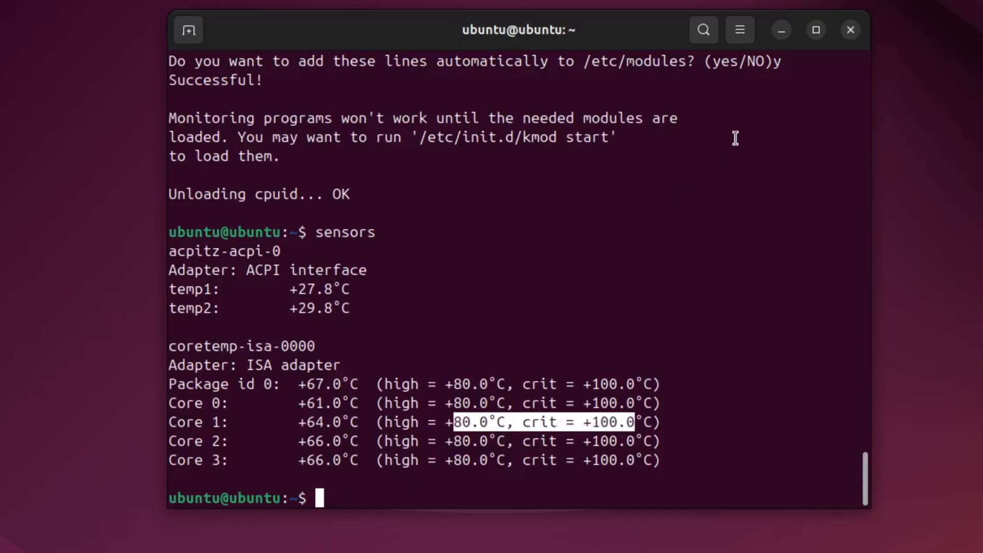
click(816, 30)
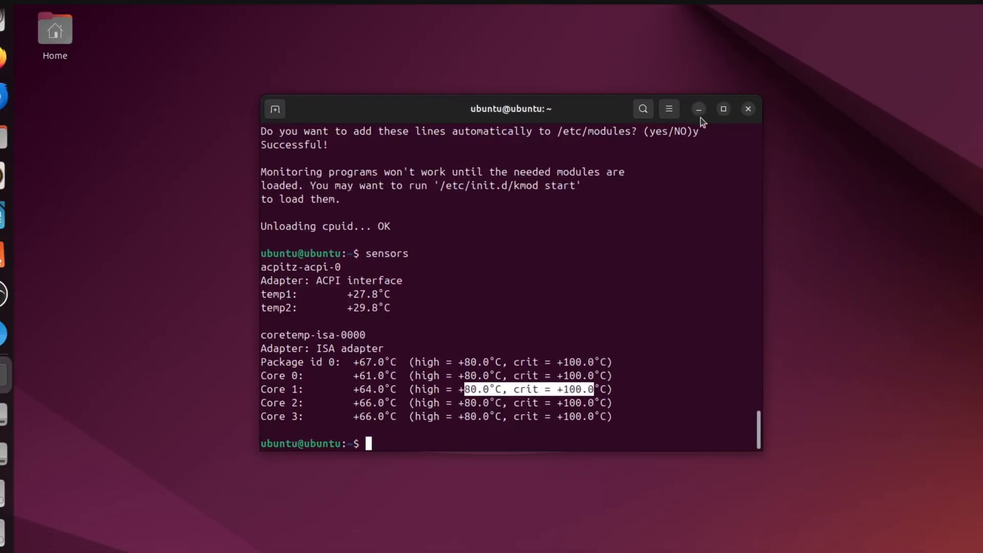